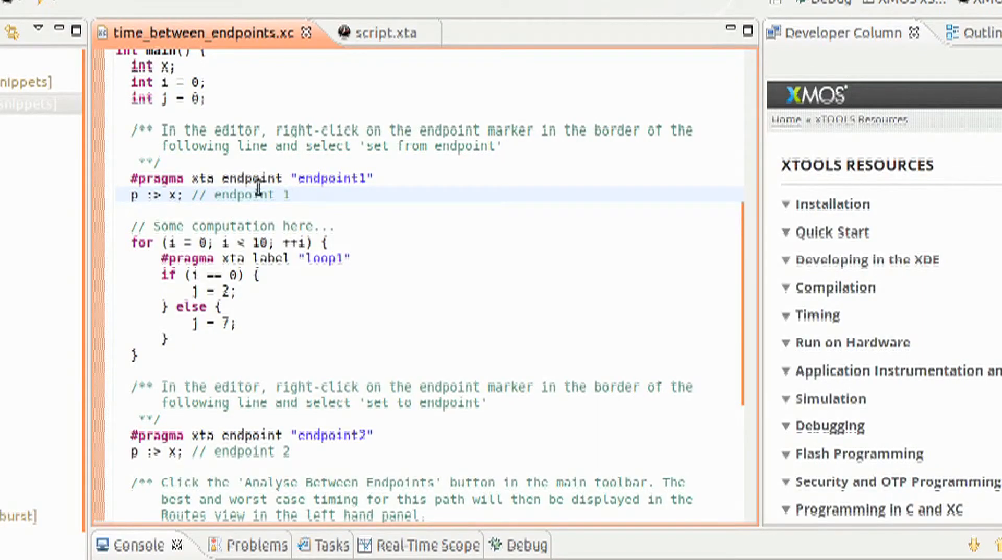
Open time_between_endpoints.xc in the XMOS Timing perspective with its disassembly listing
click(289, 195)
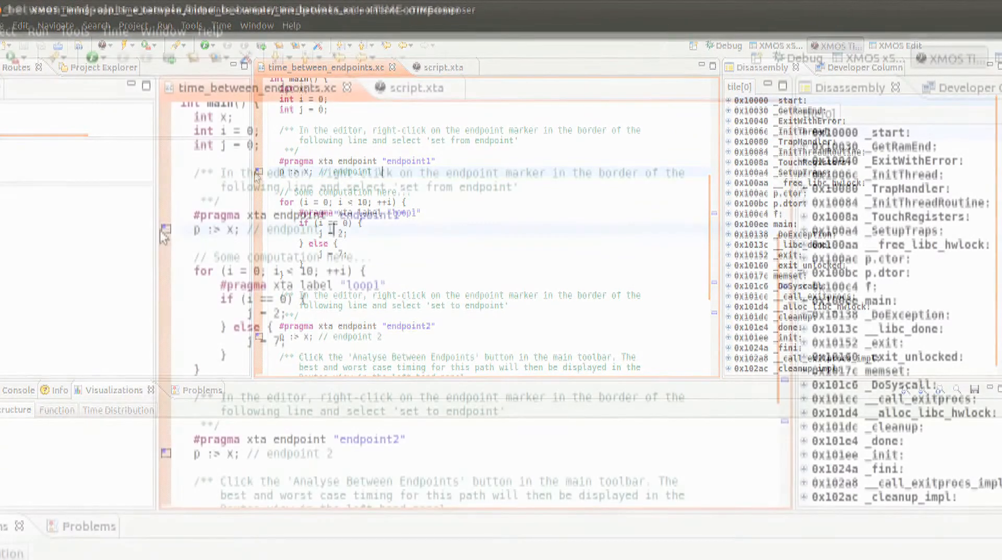
Set endpoint1 as route start and endpoint2 as route end, yielding a 96.0 ns route
right_click(165, 231)
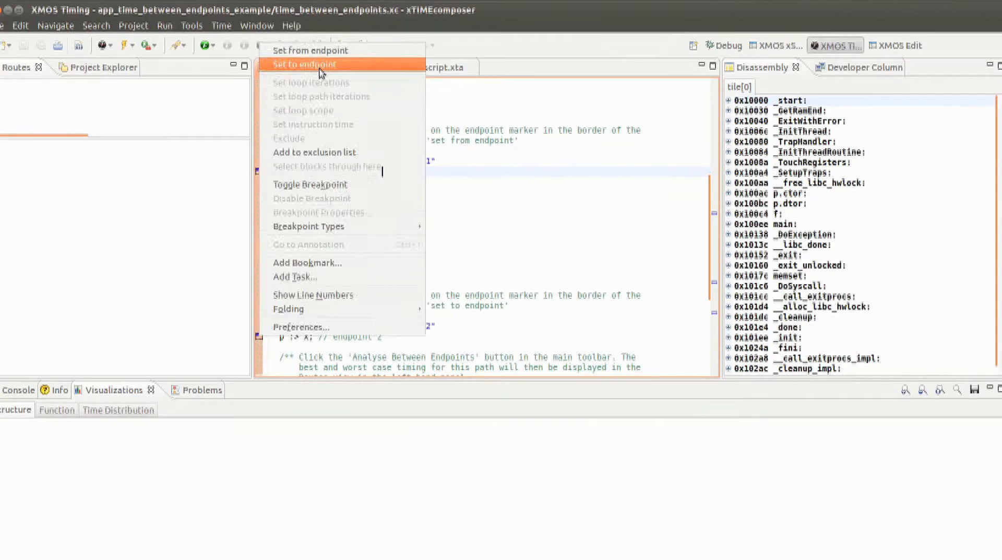
click(304, 64)
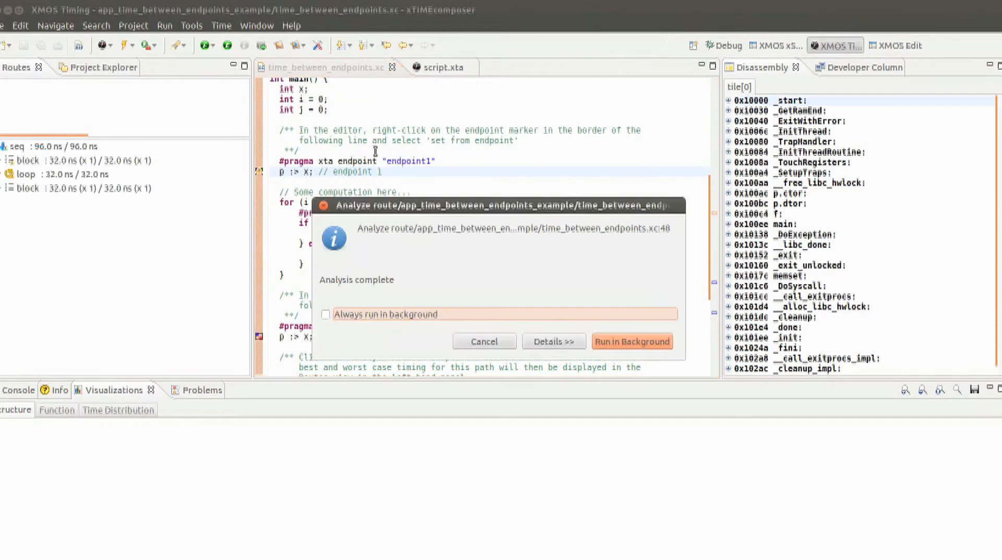
click(630, 342)
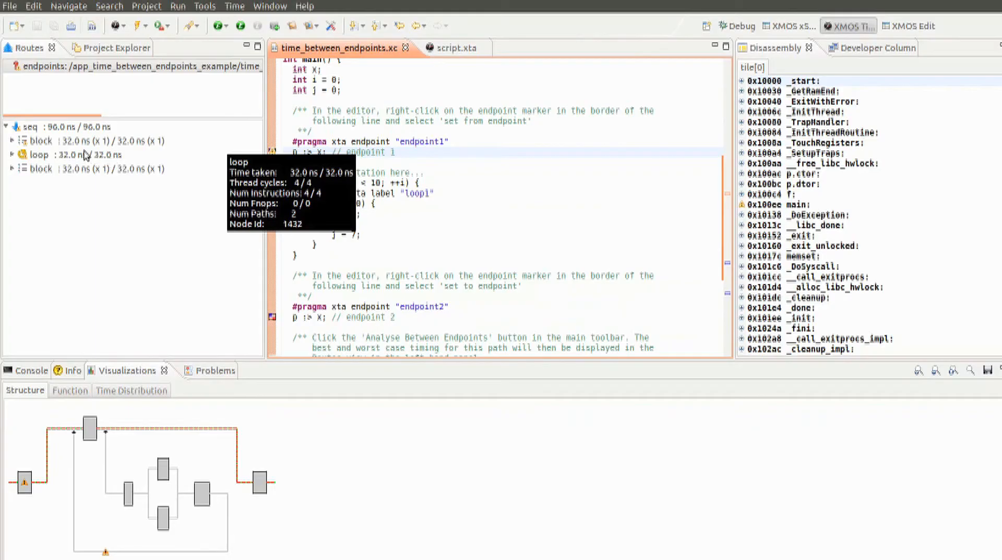
mouse_move(61, 184)
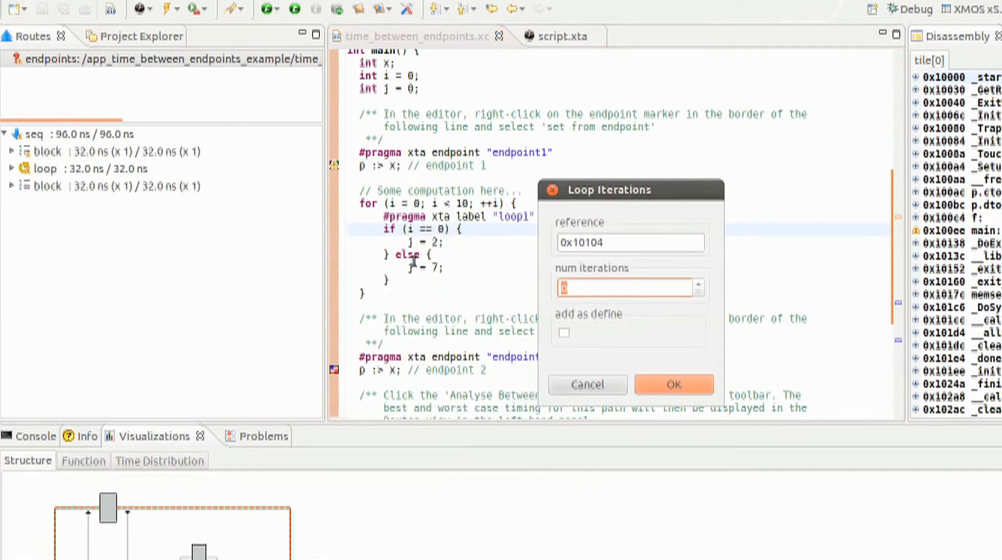
Give the route's loop 10 iterations, raising the total to 1.216 us
text(10)
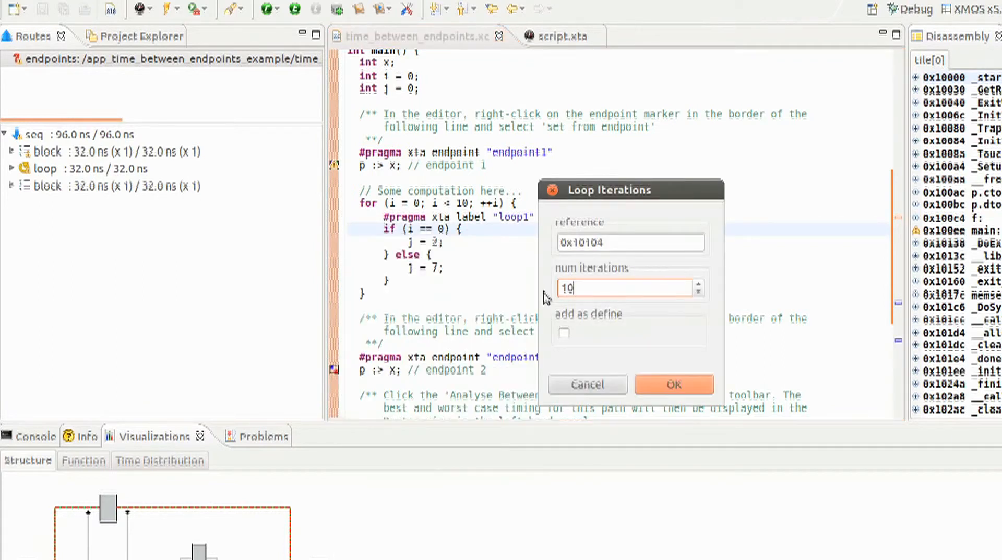
click(673, 384)
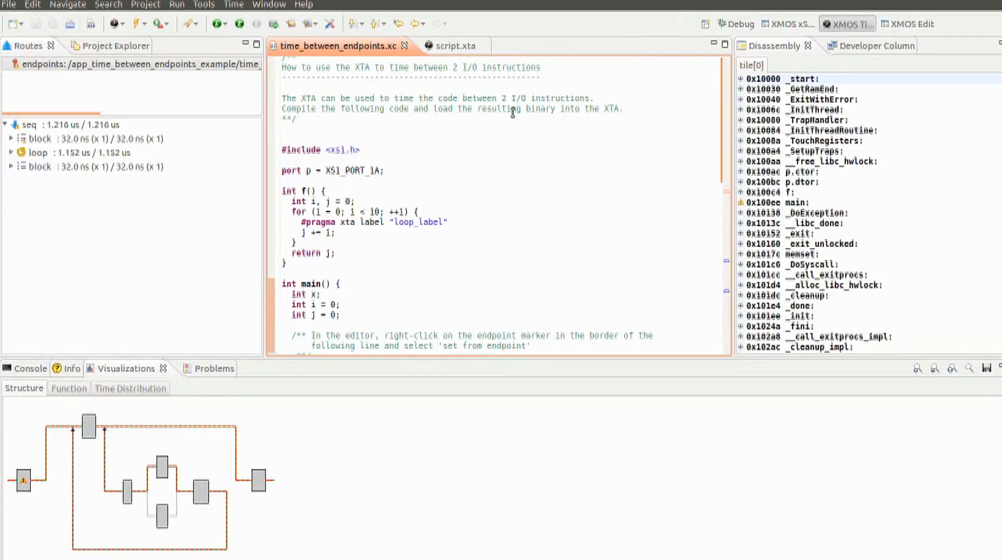
Analyse function f from the toolbar, giving a 136.0 ns route with its structure diagram
click(378, 191)
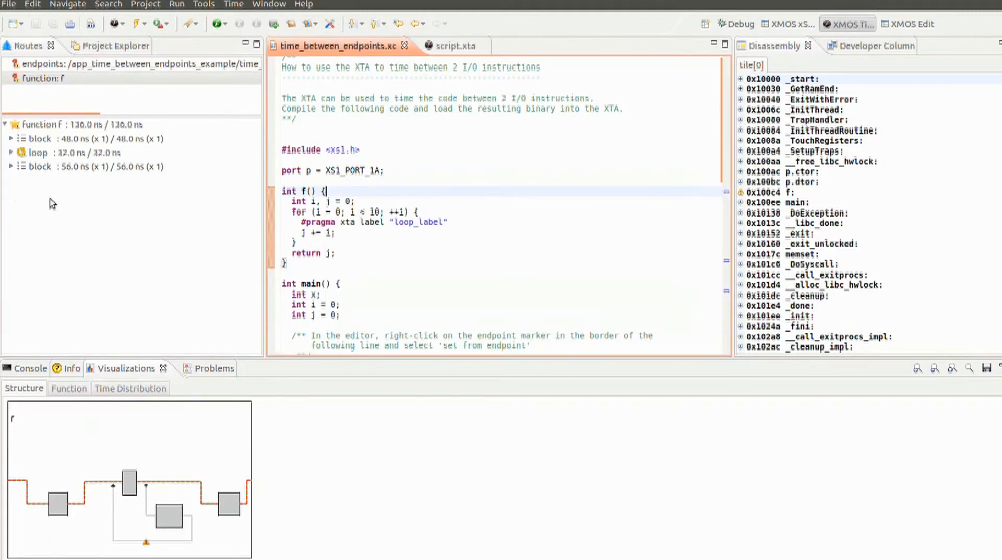
click(83, 125)
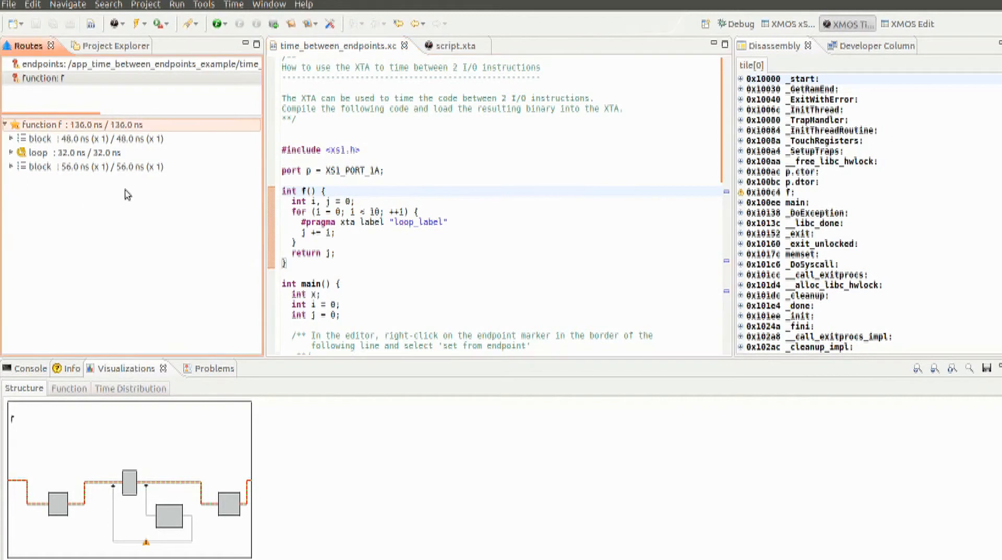
mouse_move(500, 262)
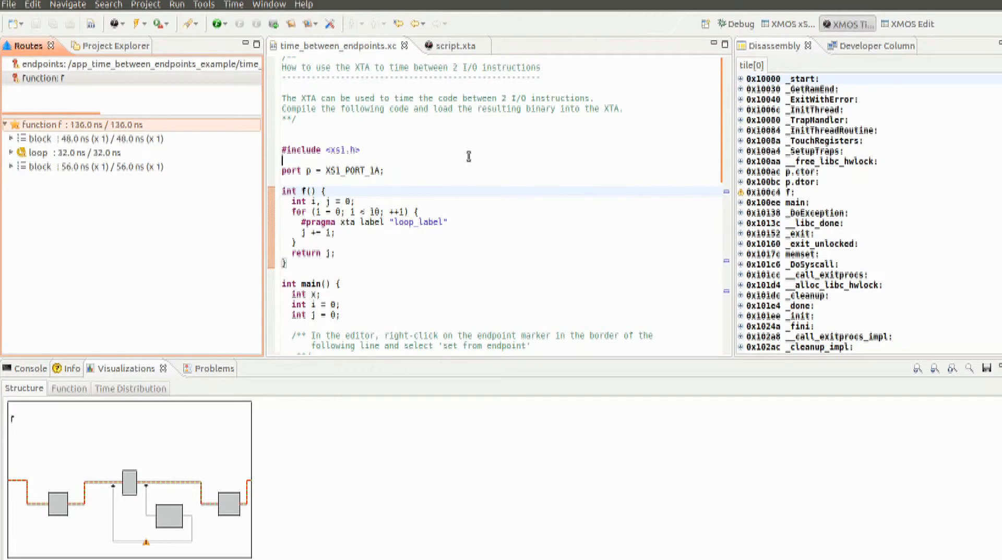
click(445, 45)
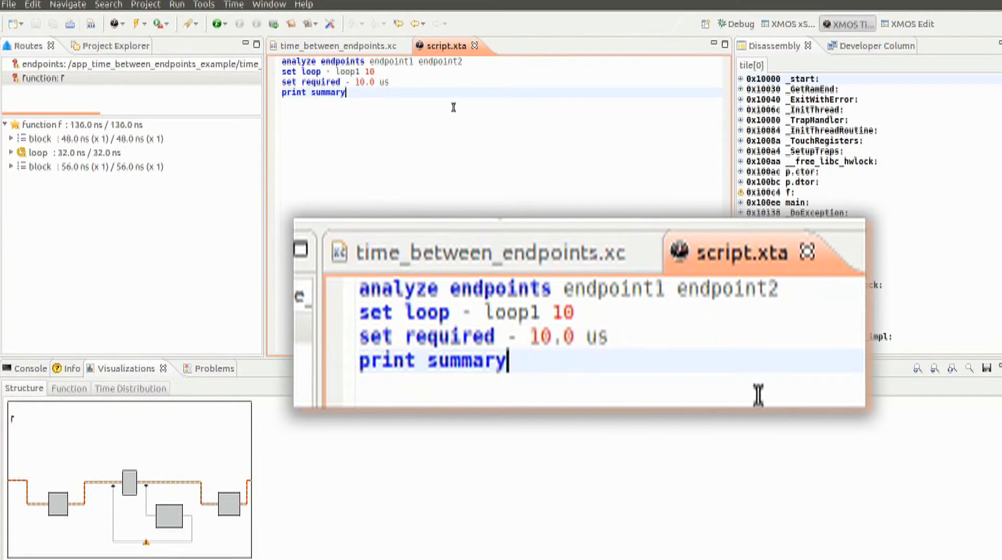
mouse_move(772, 323)
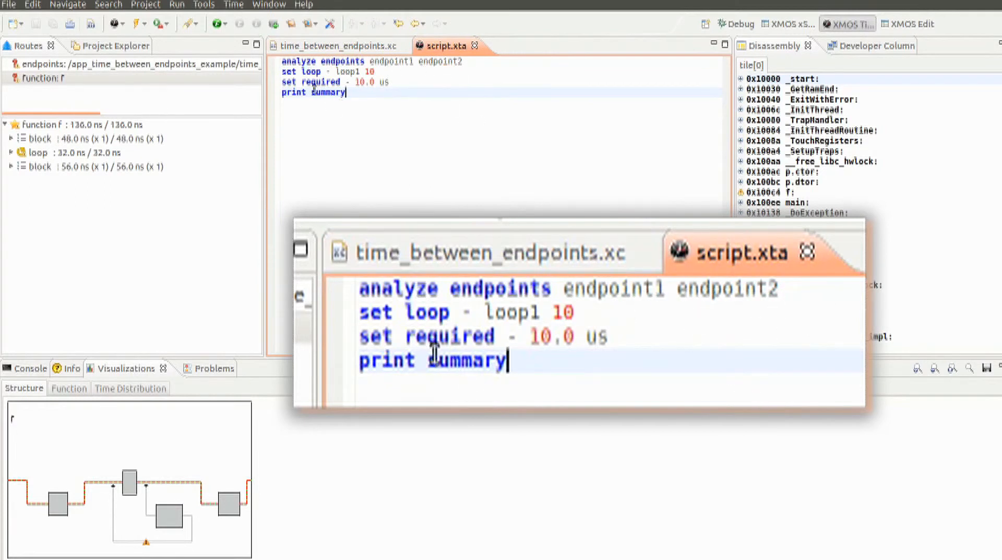
mouse_move(591, 355)
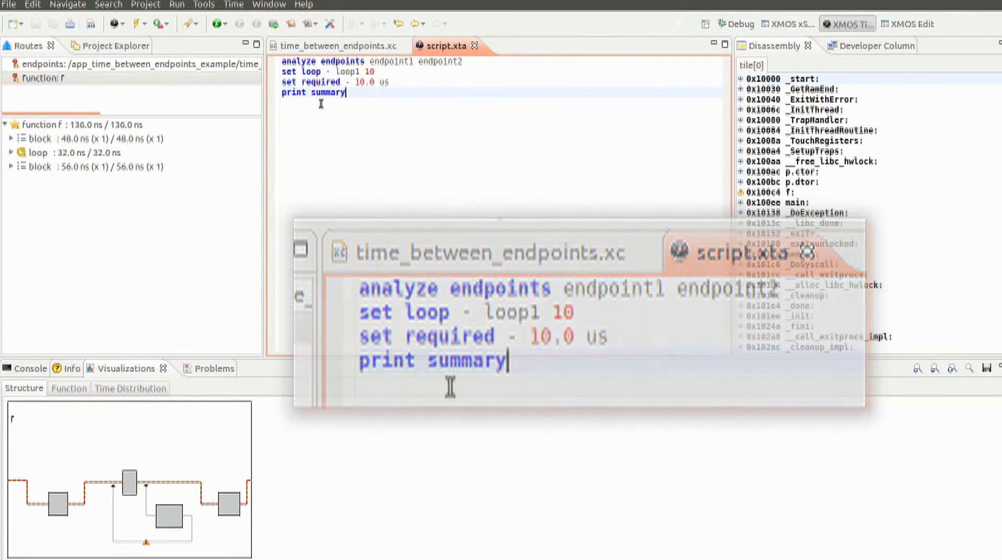
Return to the XMOS Edit perspective showing script.xta in the endpoints project
click(908, 24)
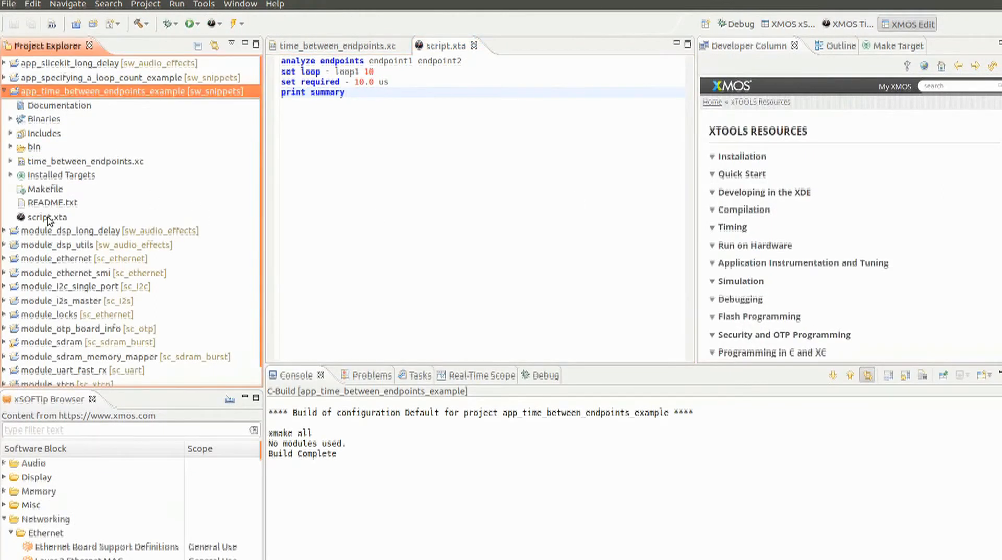
click(49, 217)
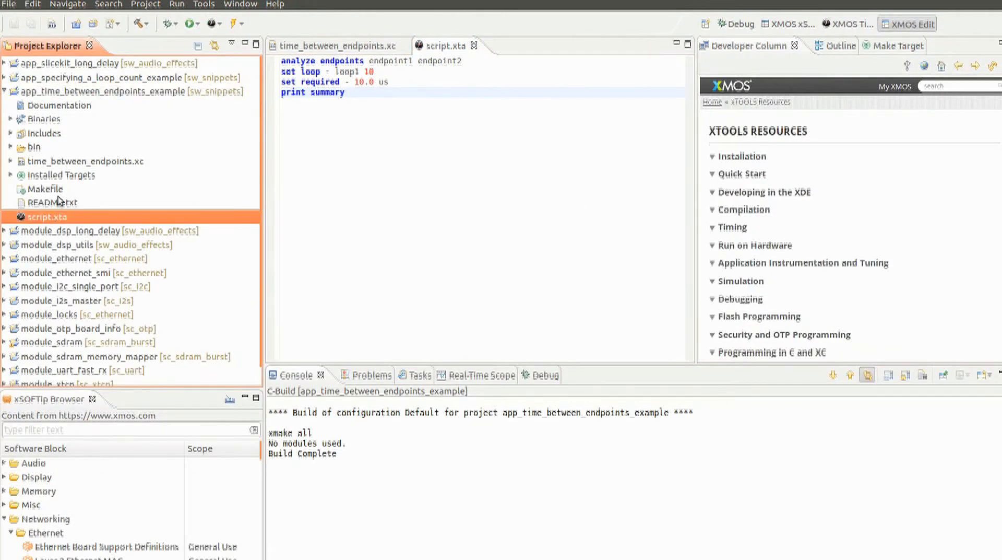
click(96, 92)
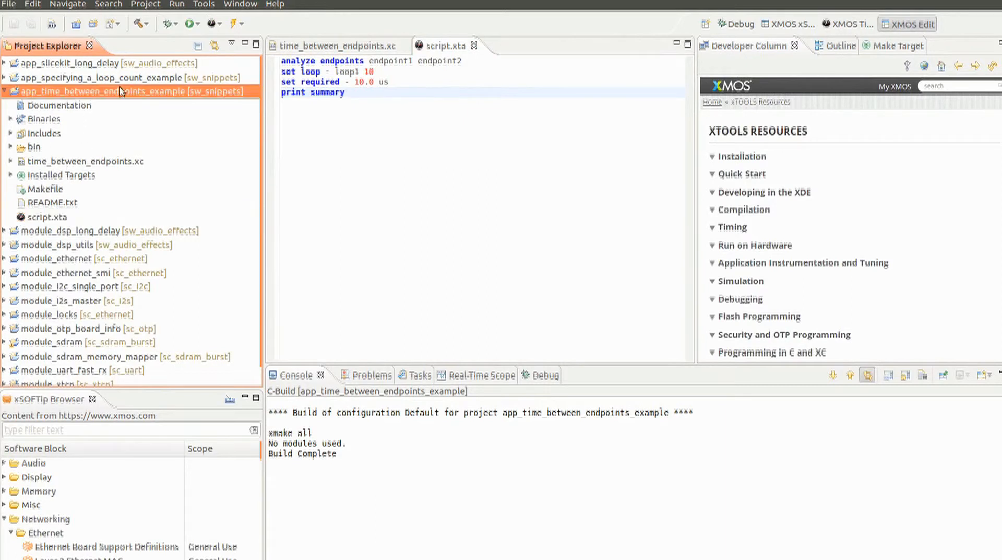
mouse_move(181, 268)
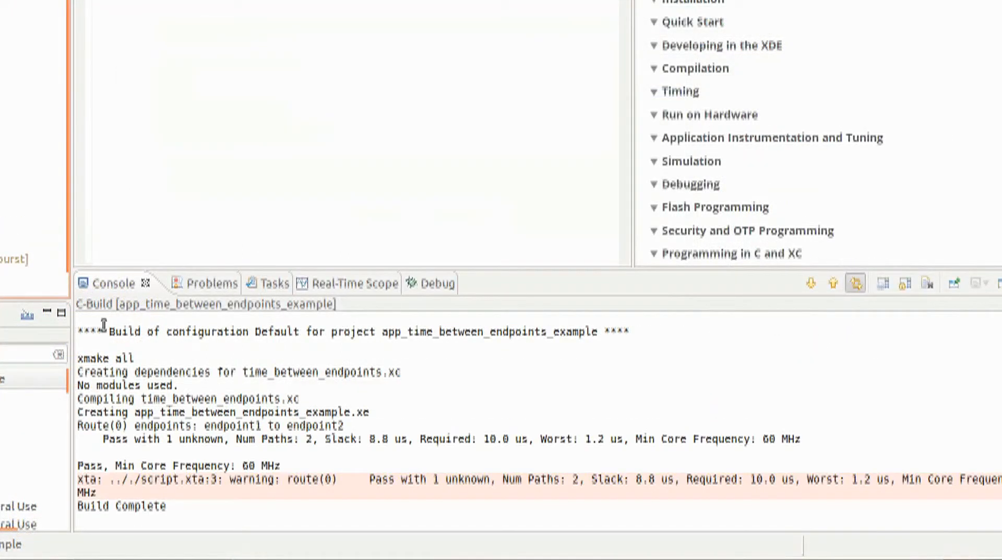
mouse_move(211, 459)
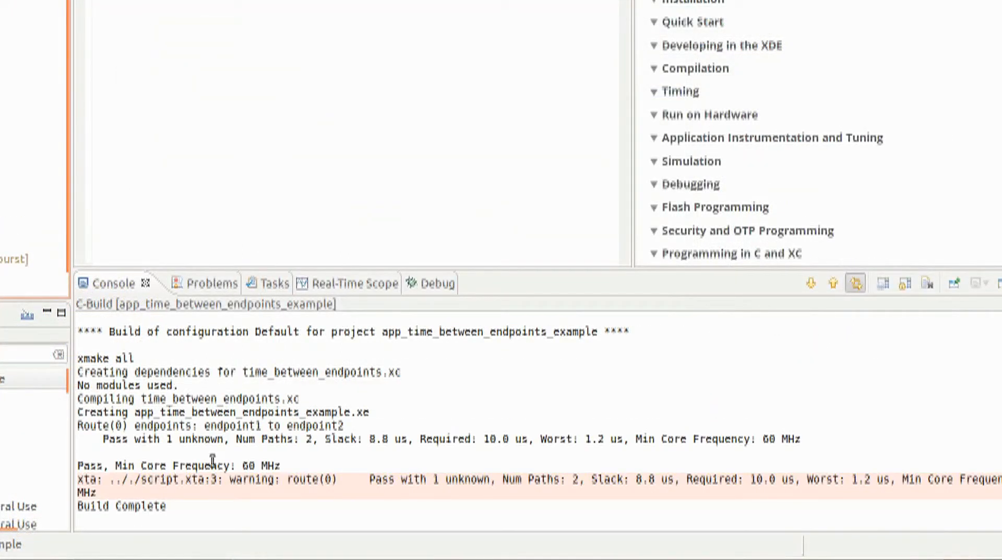